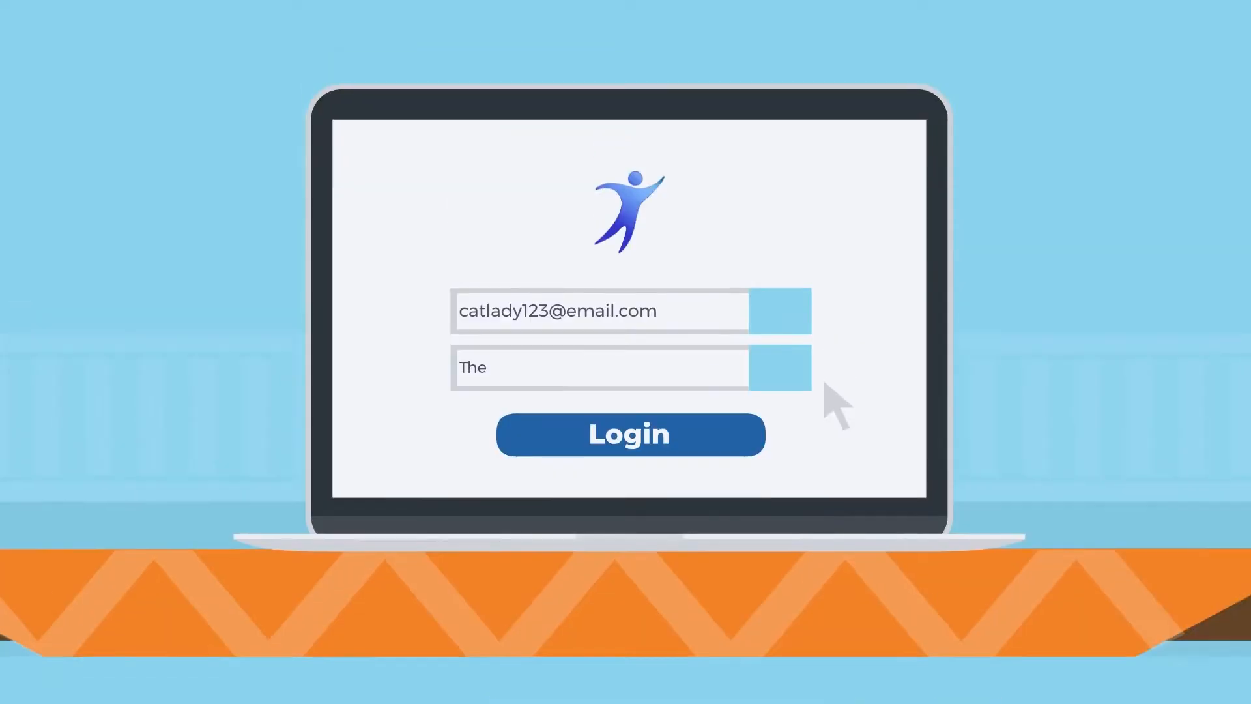
type("CatsMeow?!")
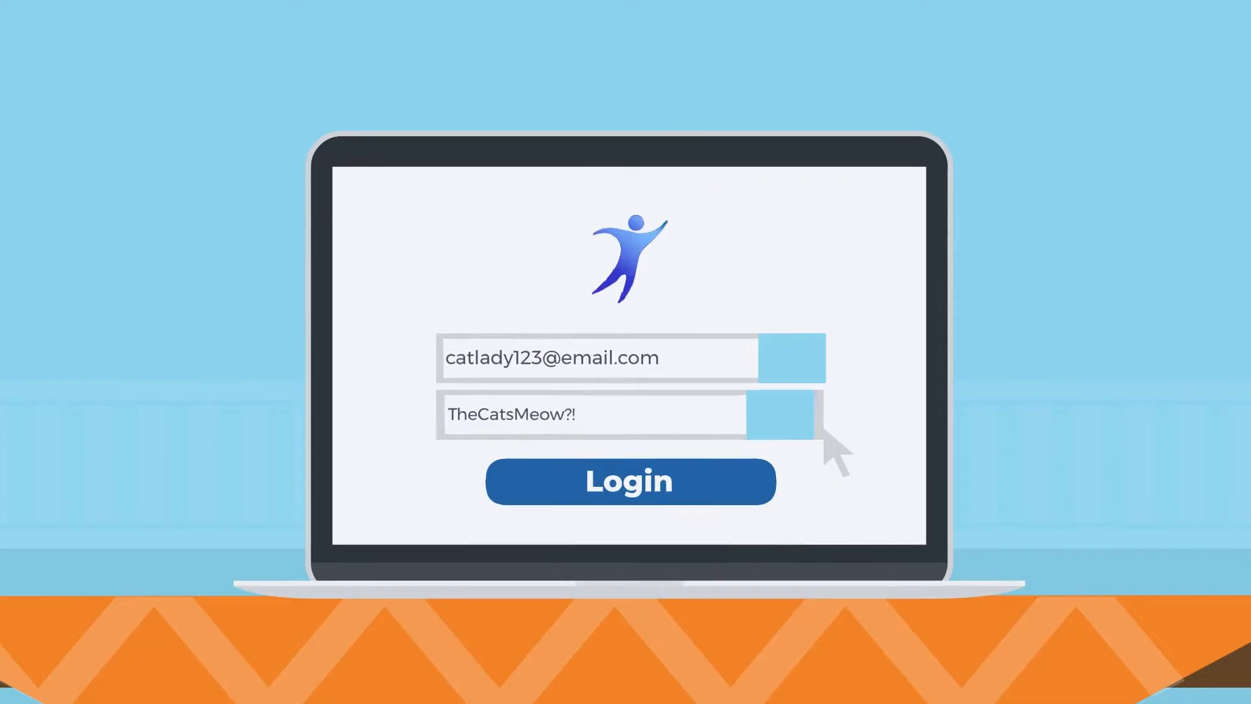
left_click(630, 481)
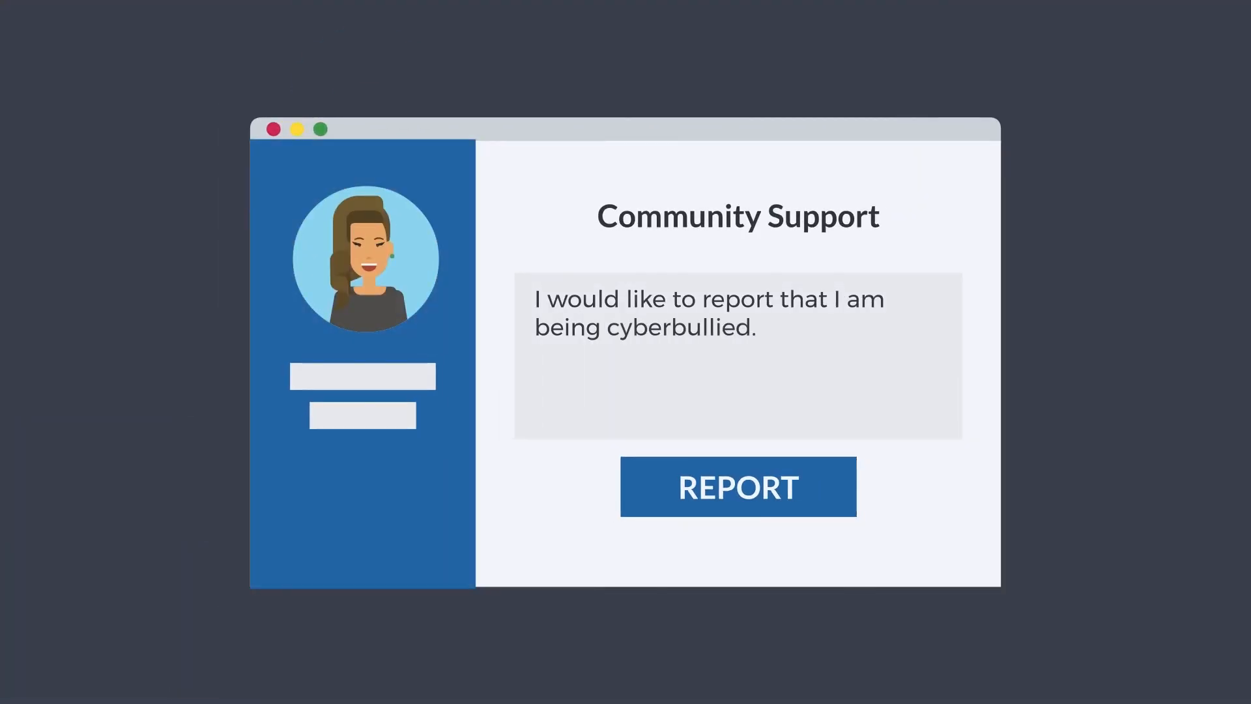
left_click(846, 495)
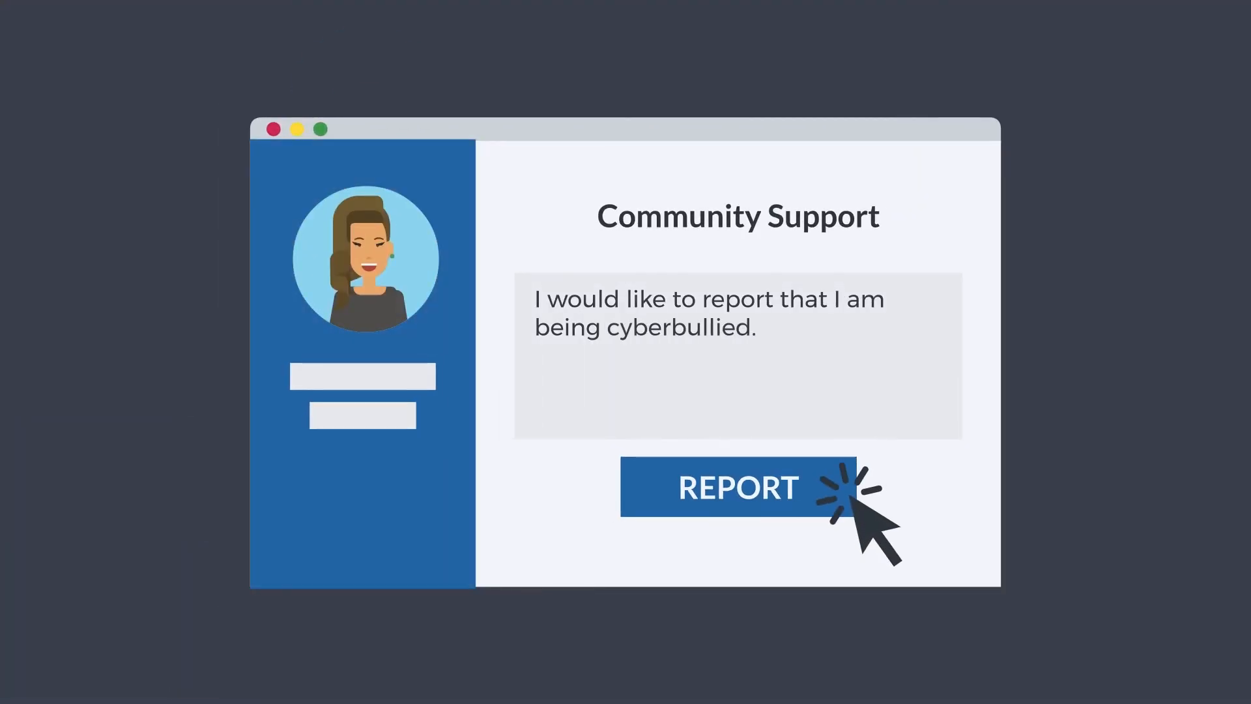